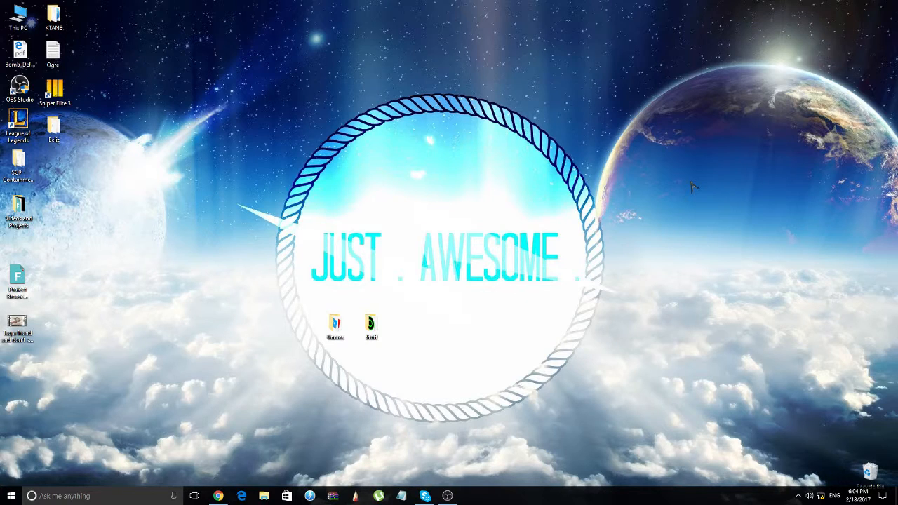
{"action": "mouse_move", "coordinate": [662, 197]}
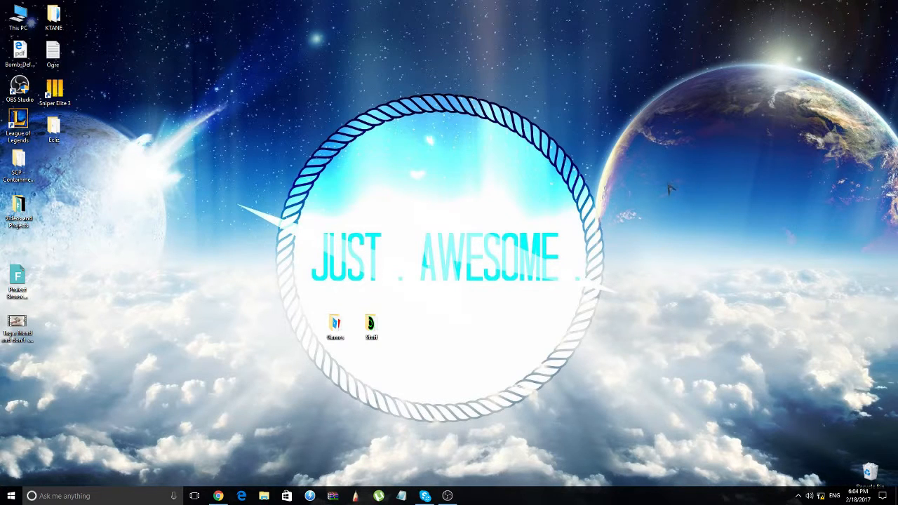
{"action": "mouse_move", "coordinate": [652, 176]}
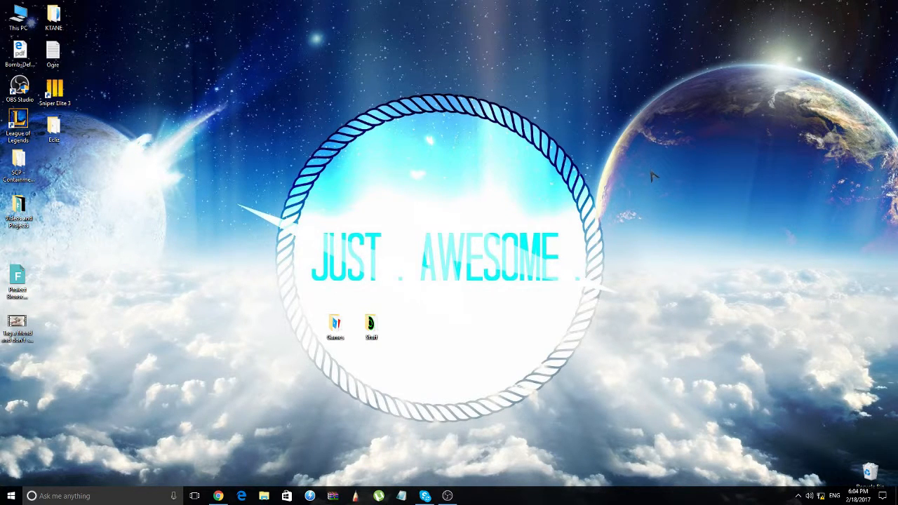
{"action": "mouse_move", "coordinate": [644, 170]}
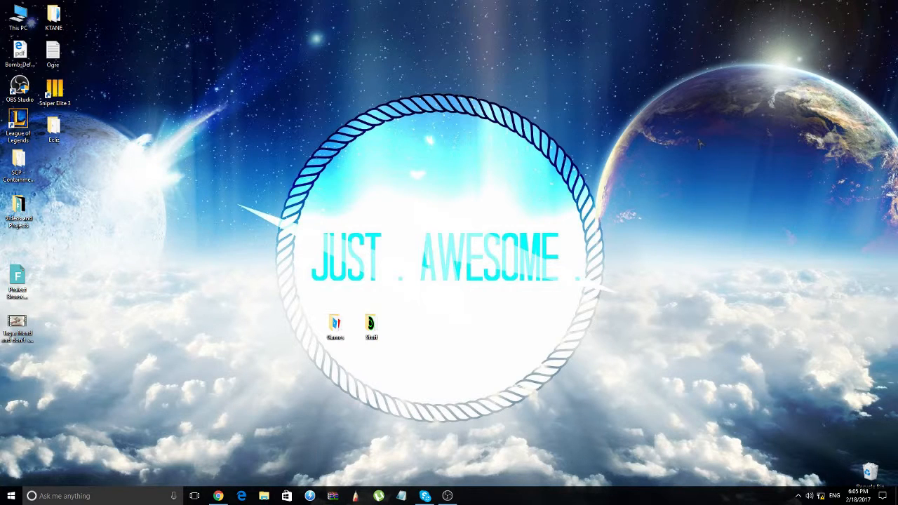
{"action": "mouse_move", "coordinate": [468, 250]}
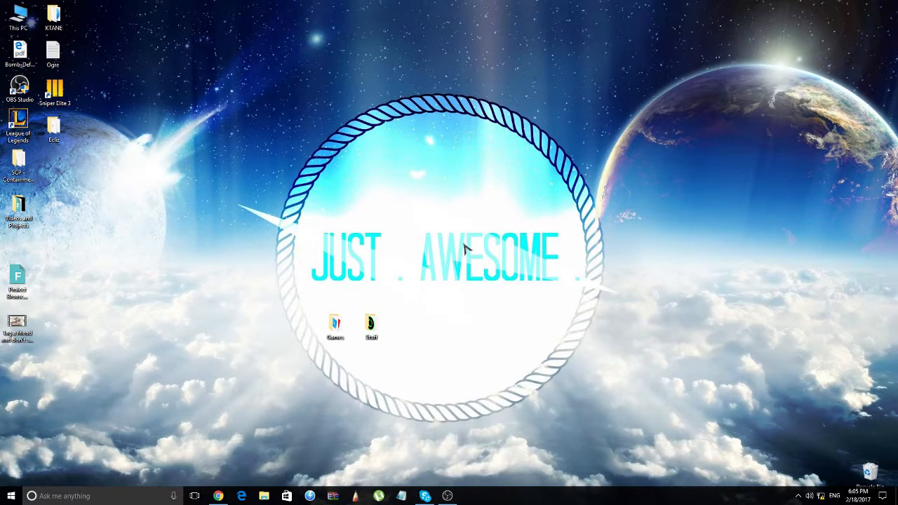
{"action": "mouse_move", "coordinate": [395, 249]}
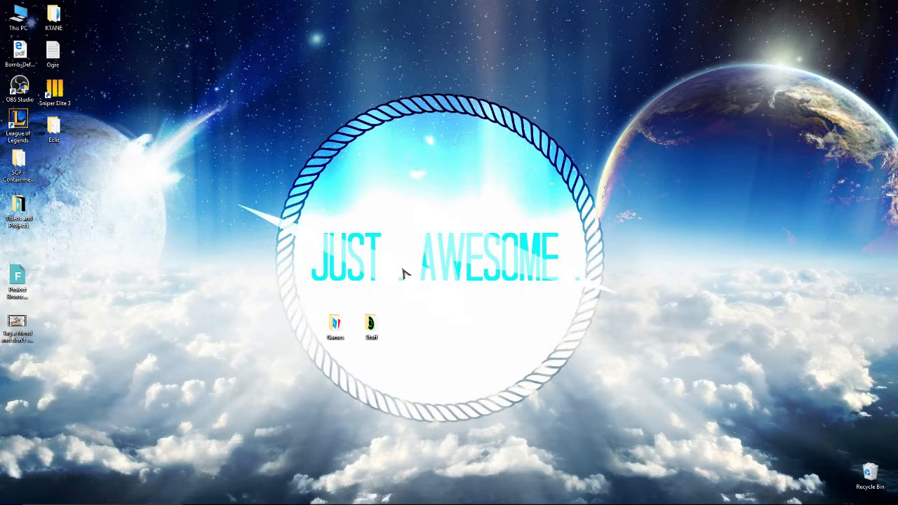
{"action": "mouse_move", "coordinate": [316, 227]}
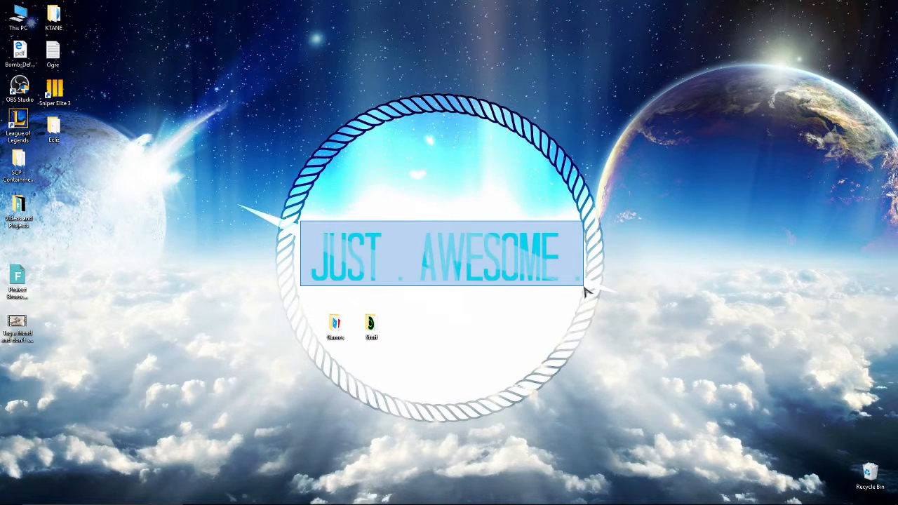
{"action": "mouse_move", "coordinate": [306, 223]}
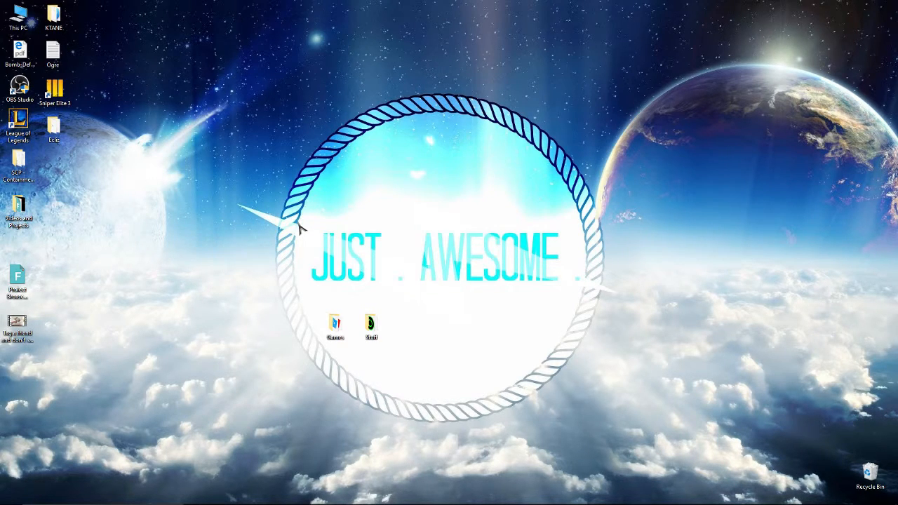
{"action": "left_click_drag", "start_coordinate": [297, 221], "coordinate": [382, 281]}
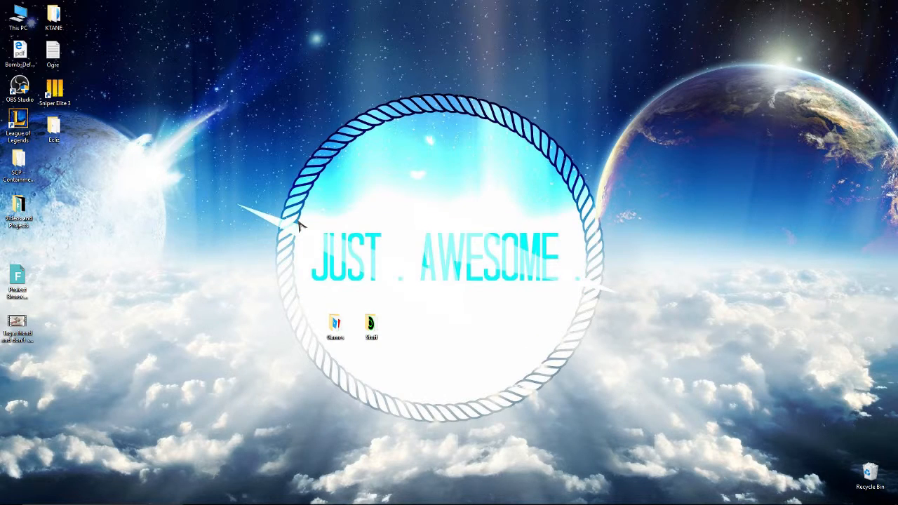
{"action": "mouse_move", "coordinate": [344, 218]}
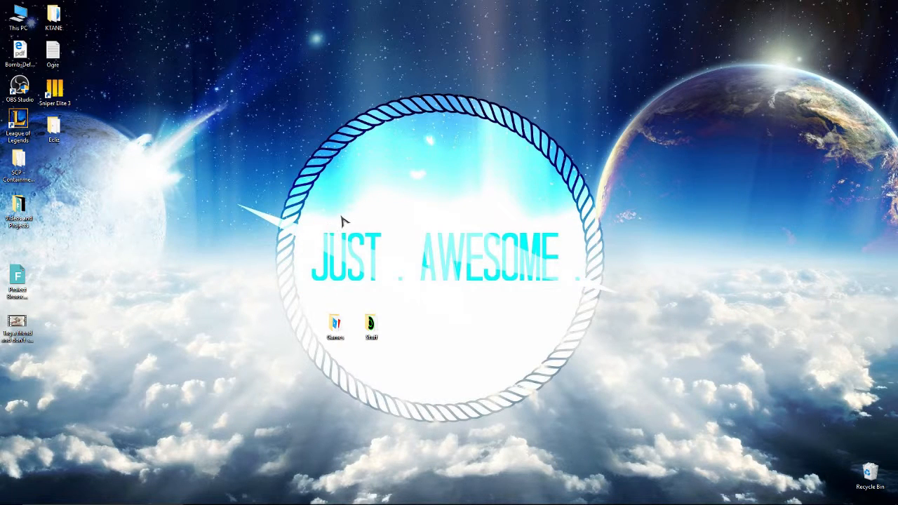
{"action": "mouse_move", "coordinate": [339, 230]}
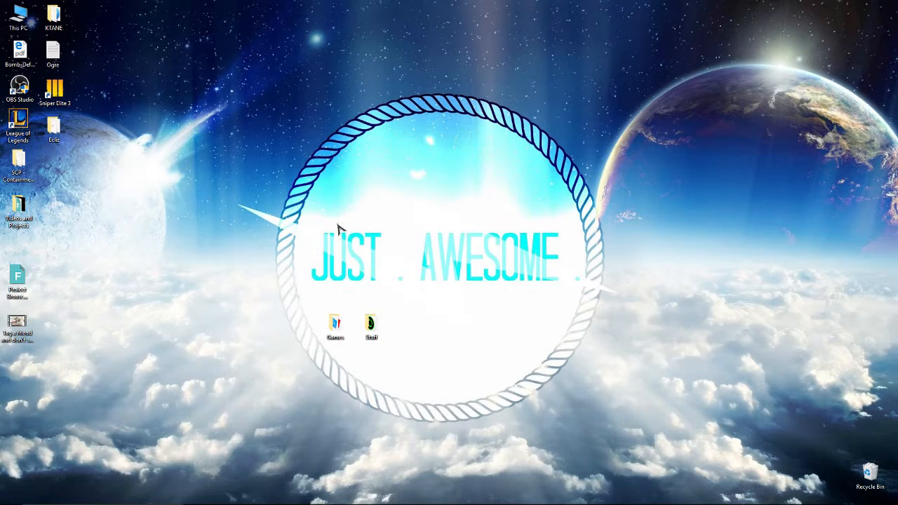
{"action": "mouse_move", "coordinate": [322, 227]}
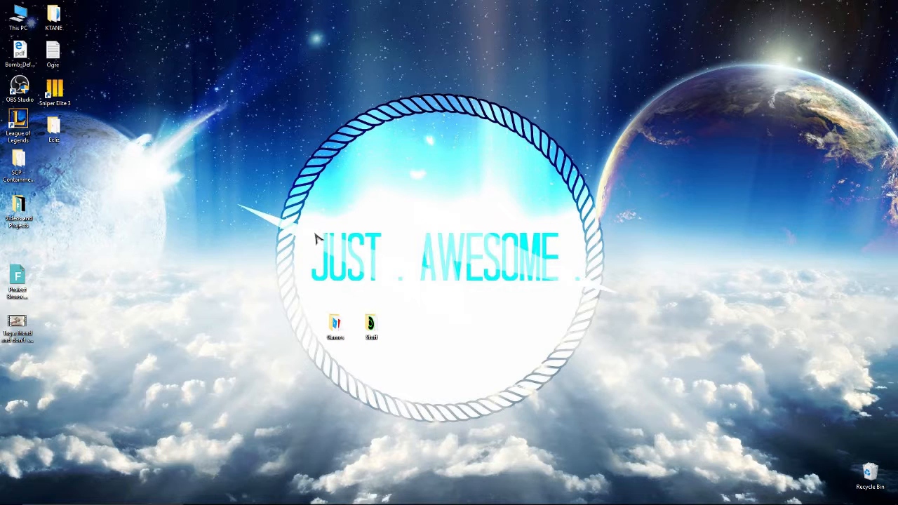
{"action": "mouse_move", "coordinate": [317, 263]}
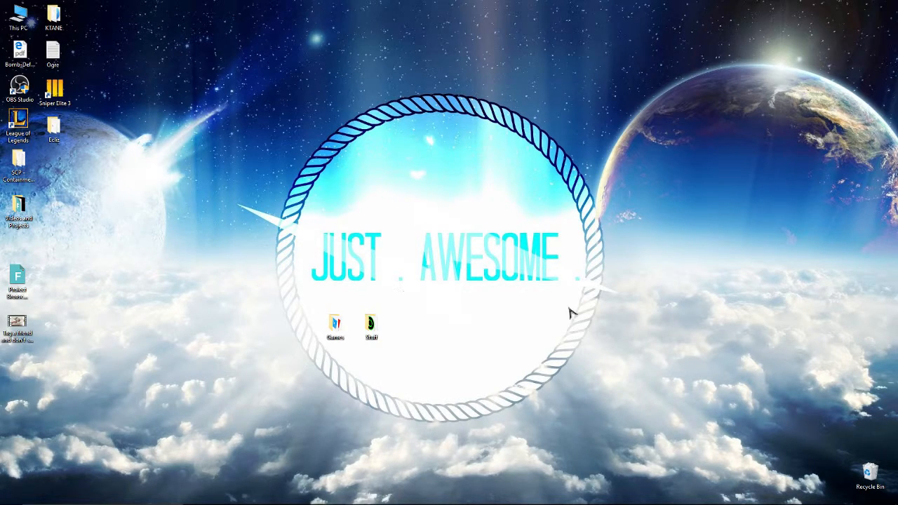
{"action": "mouse_move", "coordinate": [640, 316]}
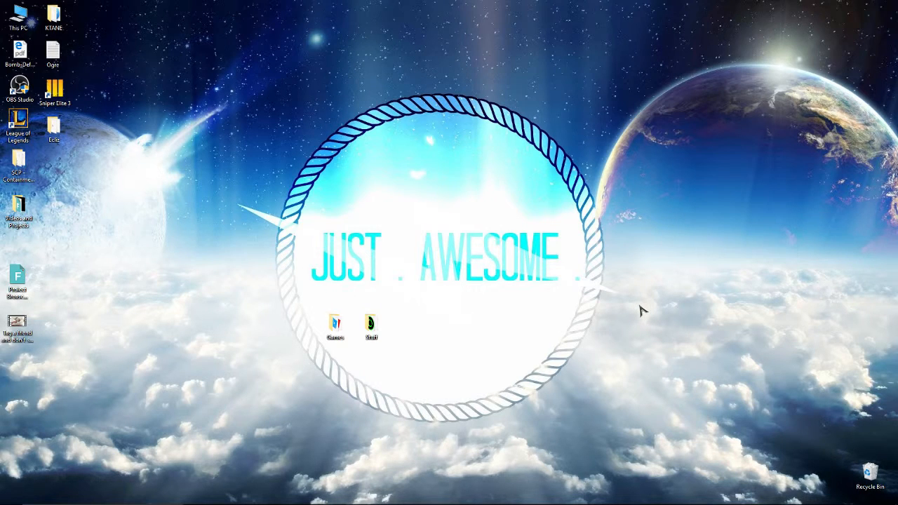
{"action": "mouse_move", "coordinate": [630, 297]}
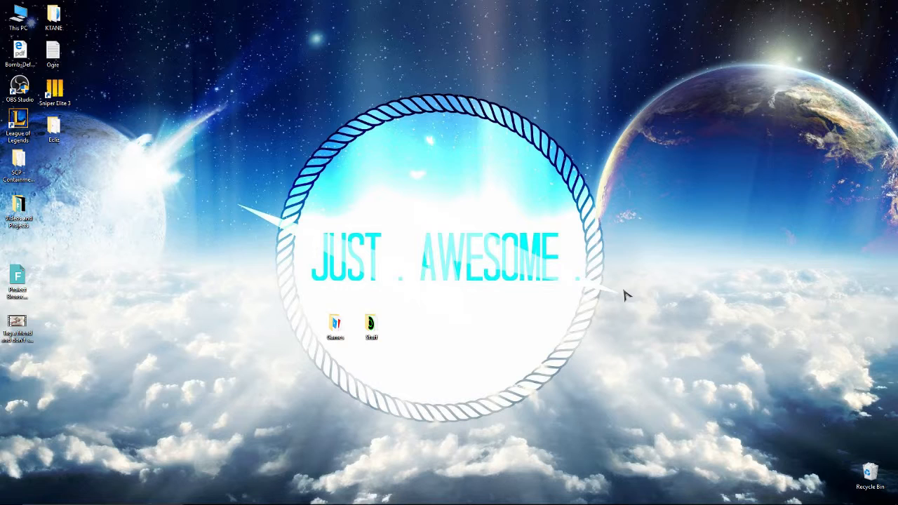
{"action": "mouse_move", "coordinate": [634, 305]}
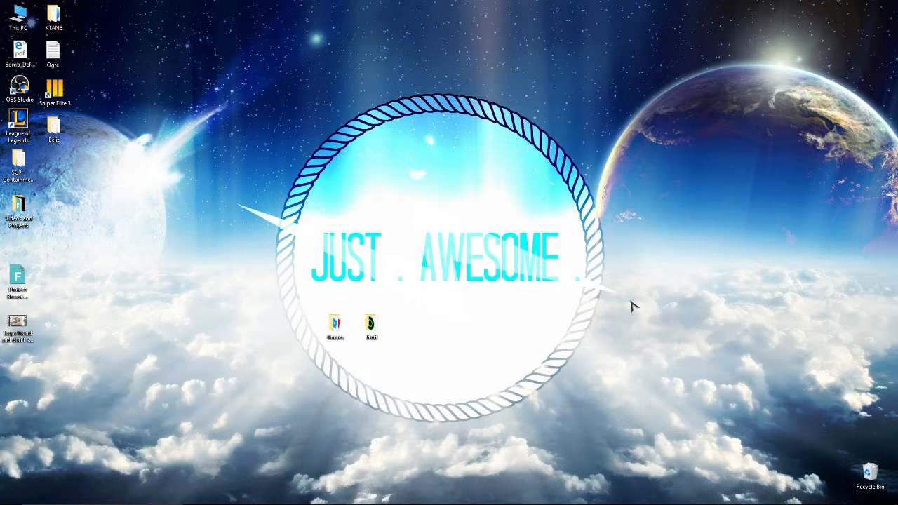
{"action": "mouse_move", "coordinate": [643, 317]}
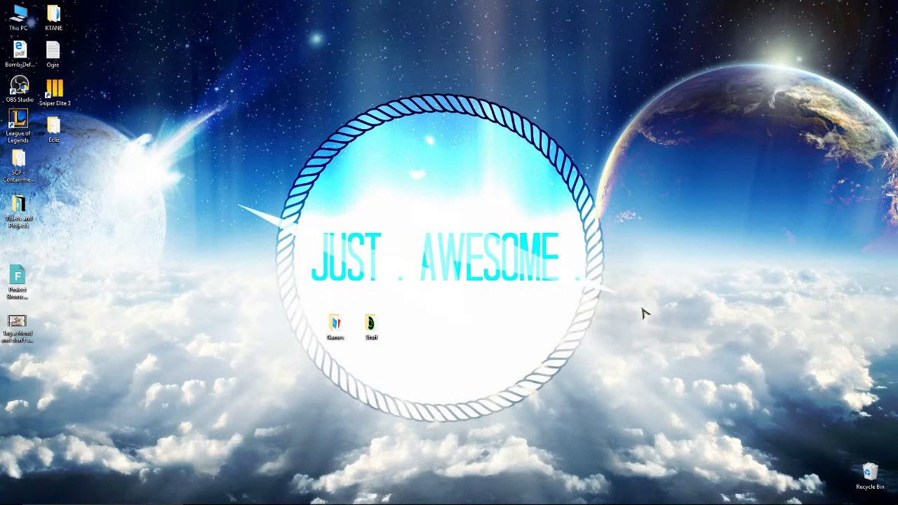
{"action": "mouse_move", "coordinate": [651, 318]}
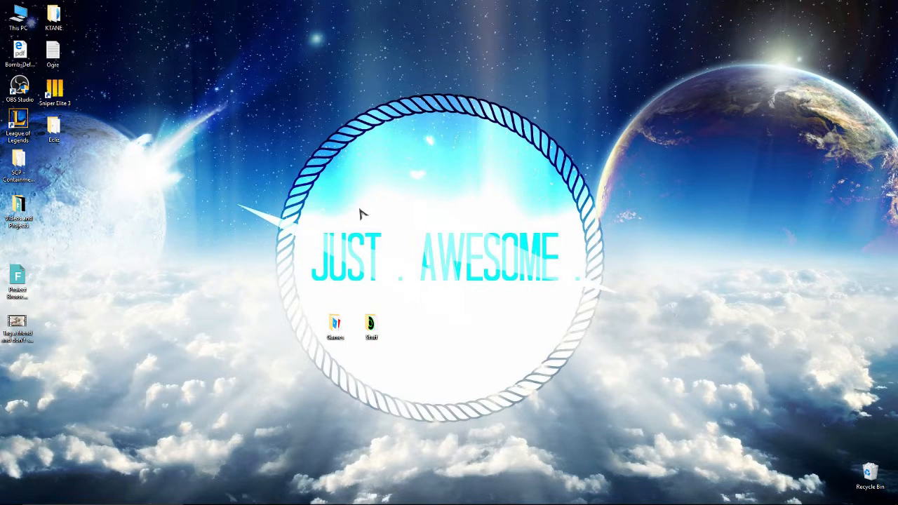
{"action": "mouse_move", "coordinate": [304, 224]}
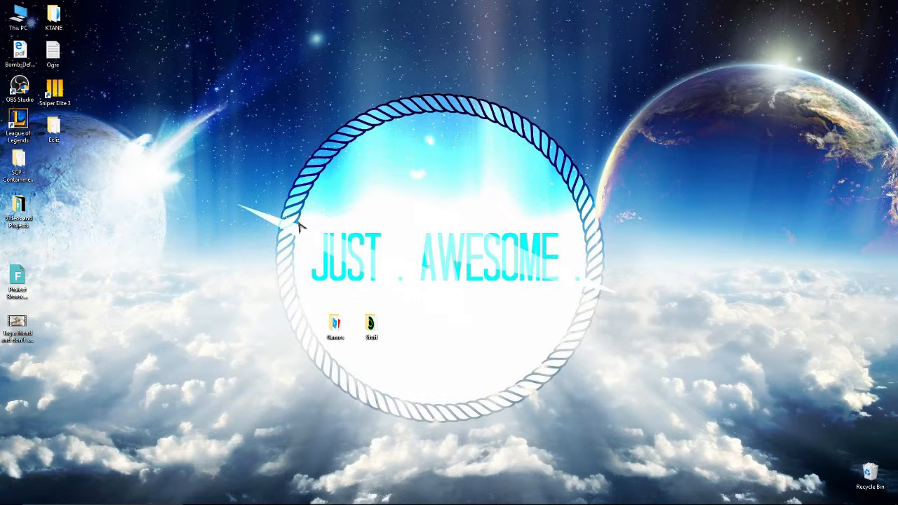
{"action": "left_click_drag", "start_coordinate": [297, 225], "coordinate": [561, 316]}
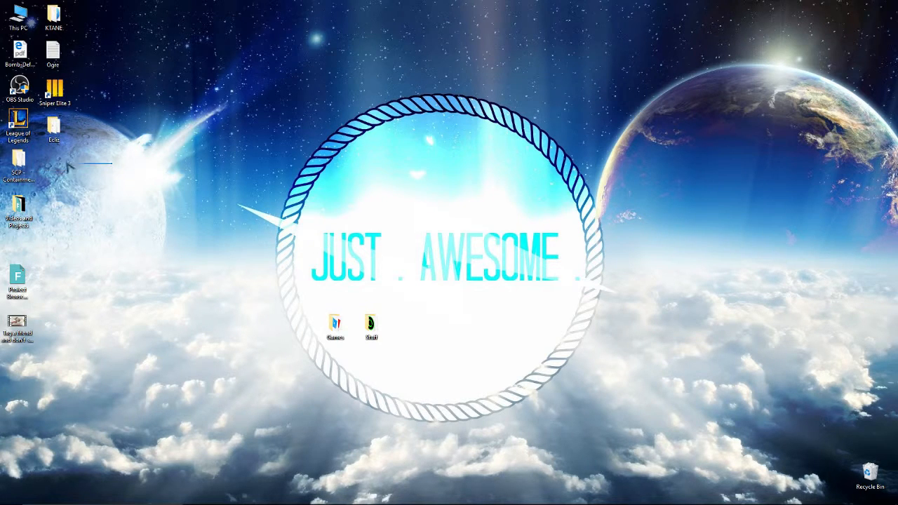
{"action": "mouse_move", "coordinate": [336, 258]}
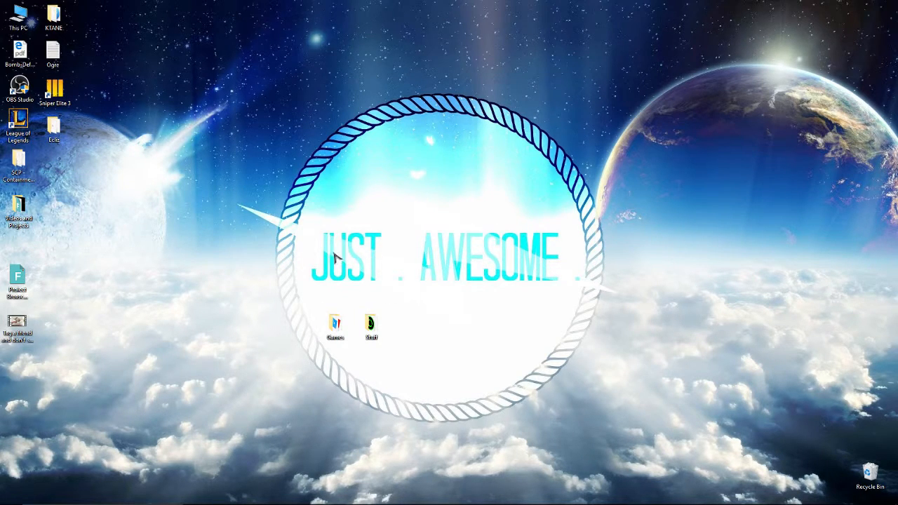
{"action": "mouse_move", "coordinate": [314, 233]}
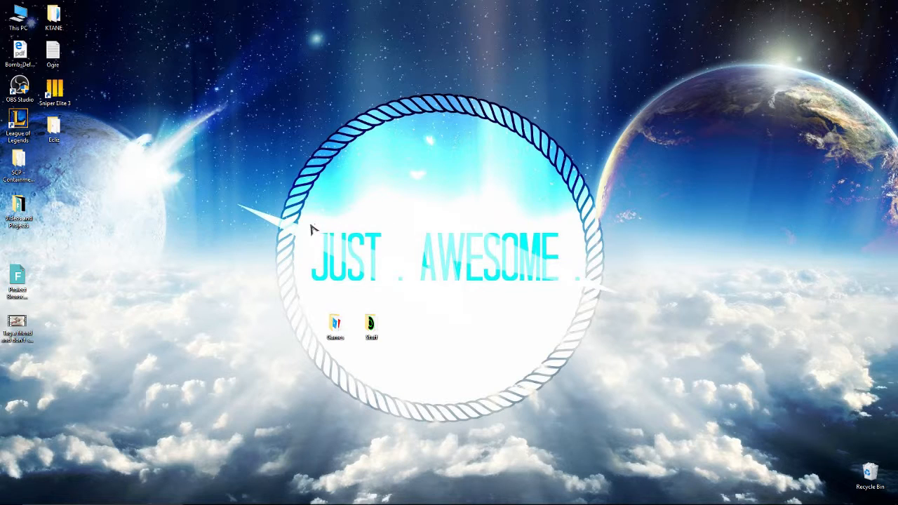
{"action": "mouse_move", "coordinate": [300, 226]}
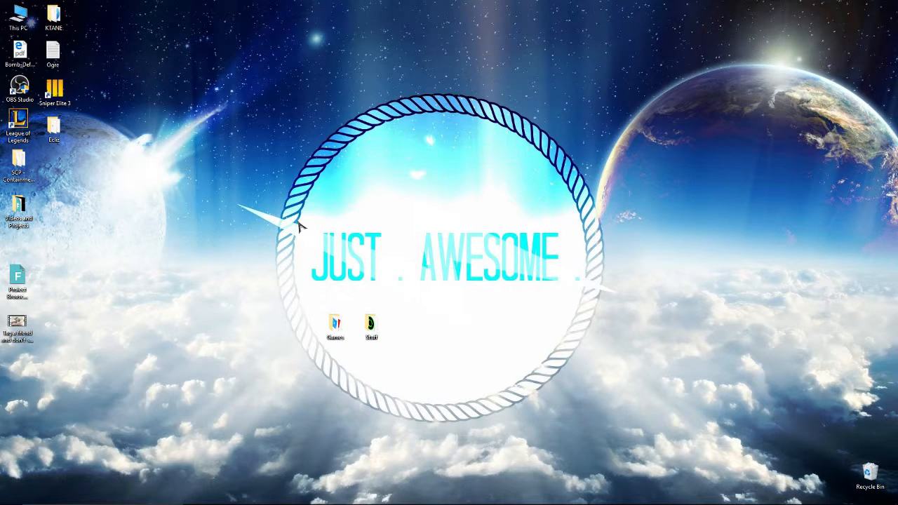